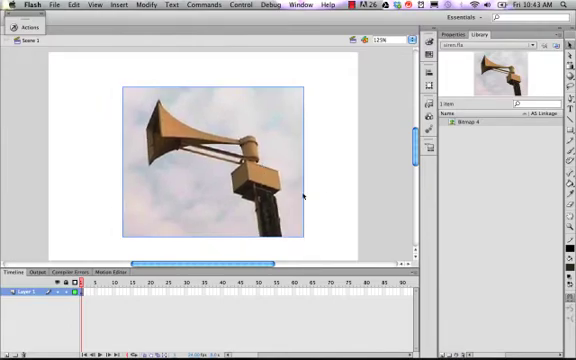
pyautogui.moveTo(350, 204)
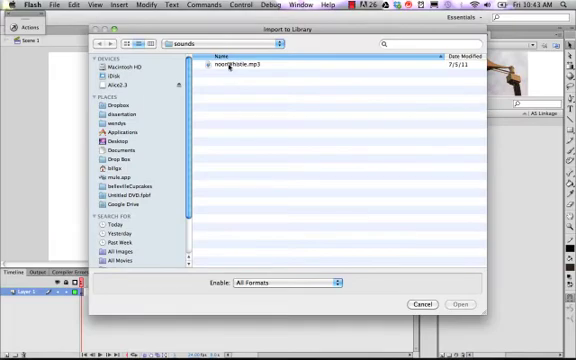
# - Import the whistle sound file into the document library
pyautogui.click(460, 304)
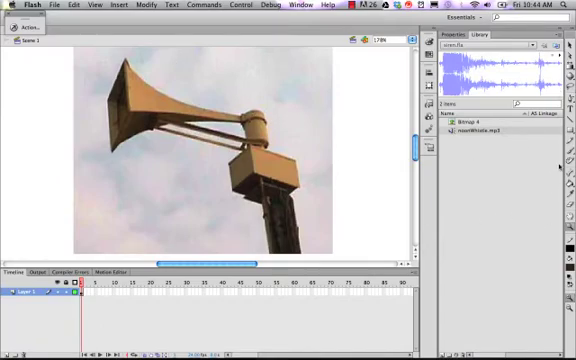
pyautogui.moveTo(564, 158)
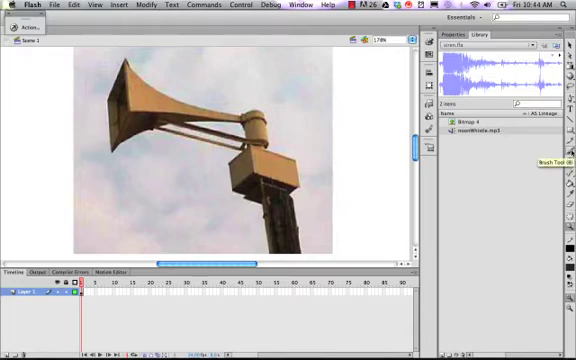
pyautogui.moveTo(464, 192)
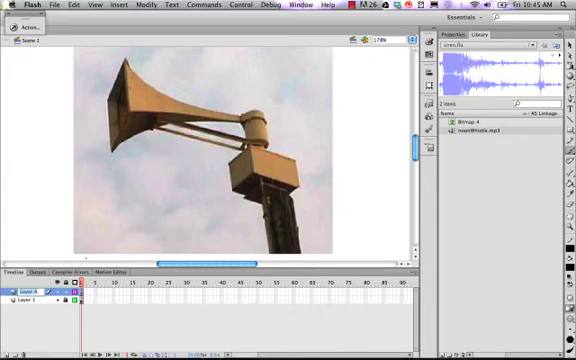
# - Rename the new tracing layer added above the siren photo layer
pyautogui.doubleClick(22, 292)
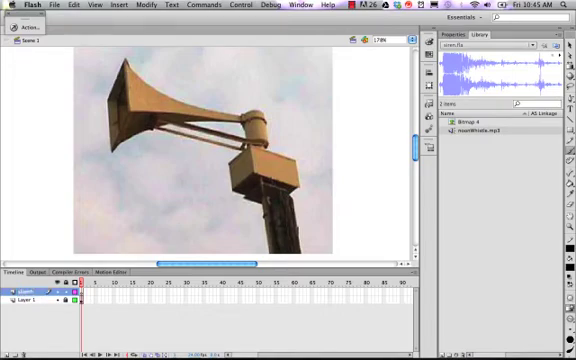
pyautogui.moveTo(486, 156)
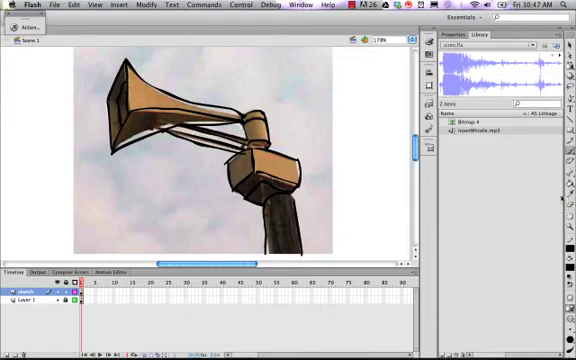
pyautogui.moveTo(466, 210)
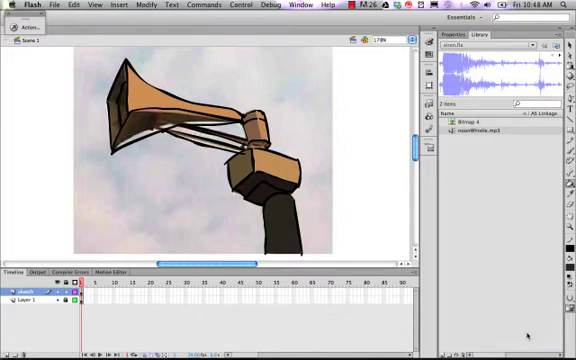
pyautogui.moveTo(212, 132)
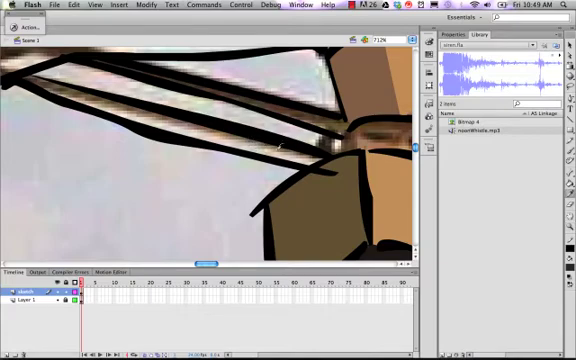
pyautogui.moveTo(304, 200)
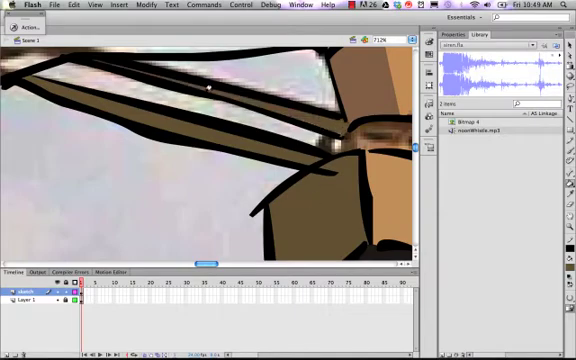
pyautogui.moveTo(100, 60)
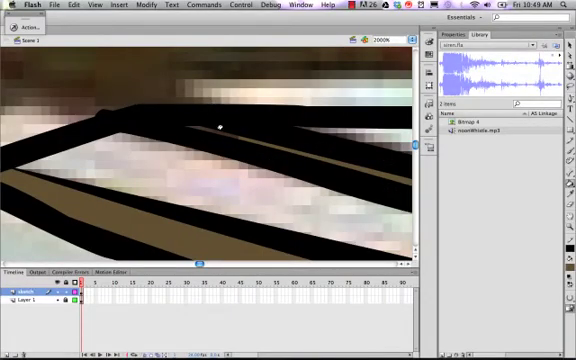
pyautogui.moveTo(144, 148)
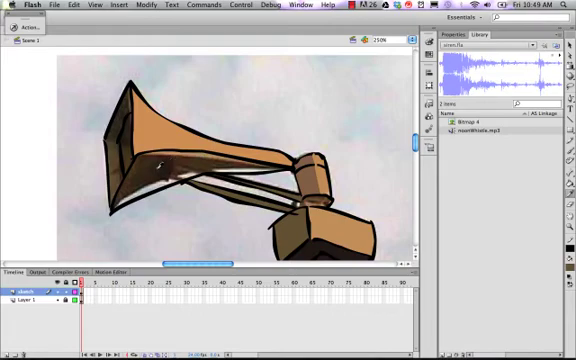
pyautogui.moveTo(160, 200)
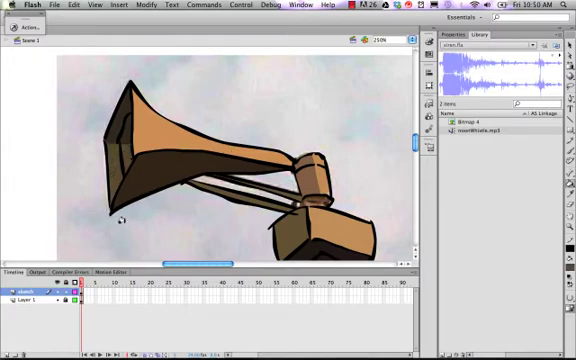
pyautogui.moveTo(188, 146)
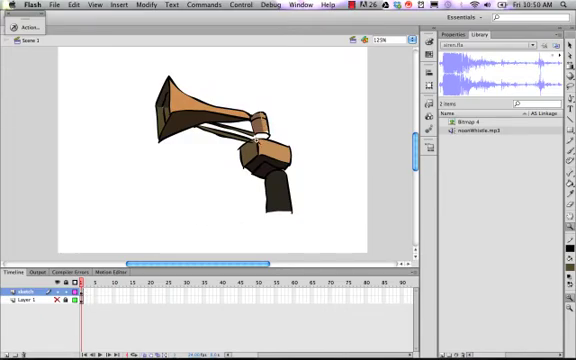
pyautogui.moveTo(216, 176)
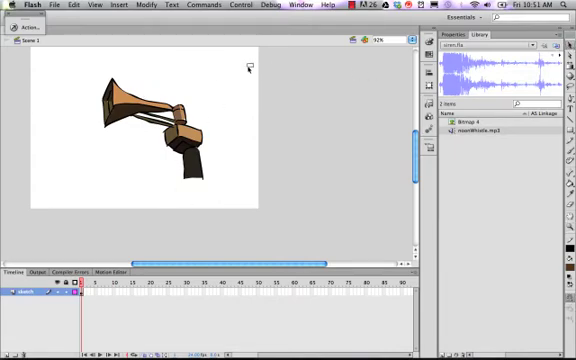
pyautogui.moveTo(198, 110)
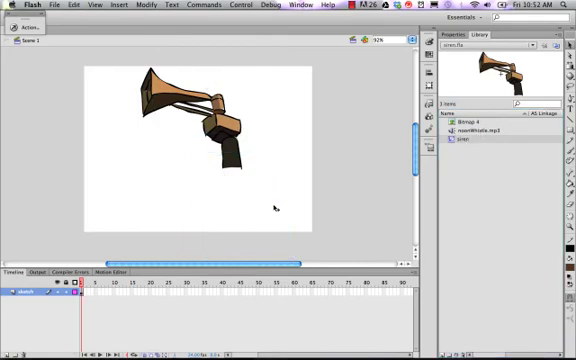
# - Convert the selected siren drawing into a Movie Clip symbol via the Modify menu
pyautogui.click(186, 122)
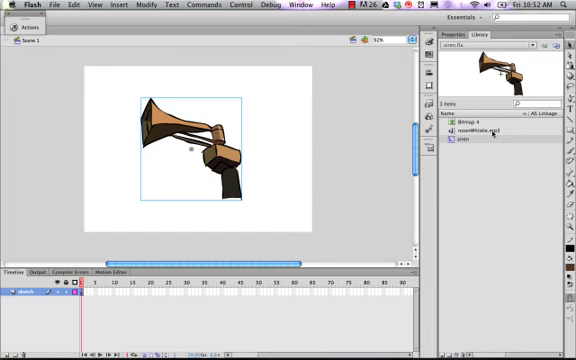
# - Name the siren instance and enable Export for ActionScript on the whistle sound
pyautogui.click(478, 132)
pyautogui.write('whistle')
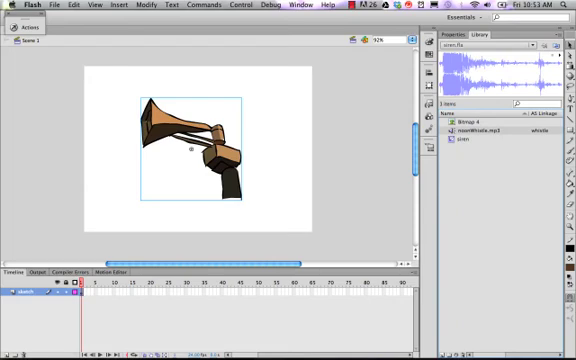
pyautogui.moveTo(232, 132)
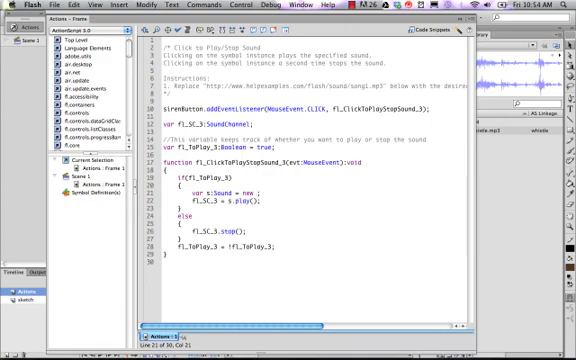
# - Edit the snippet's sound class name to 'whist' so it references the whistle sound
pyautogui.write('whist')
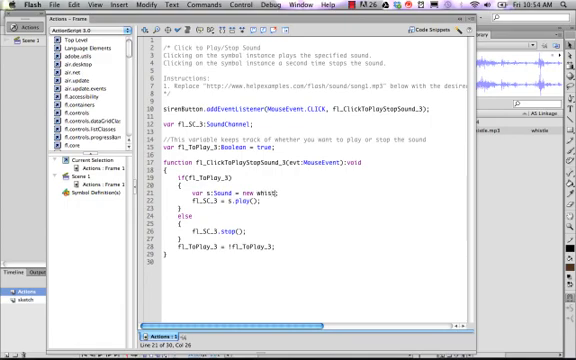